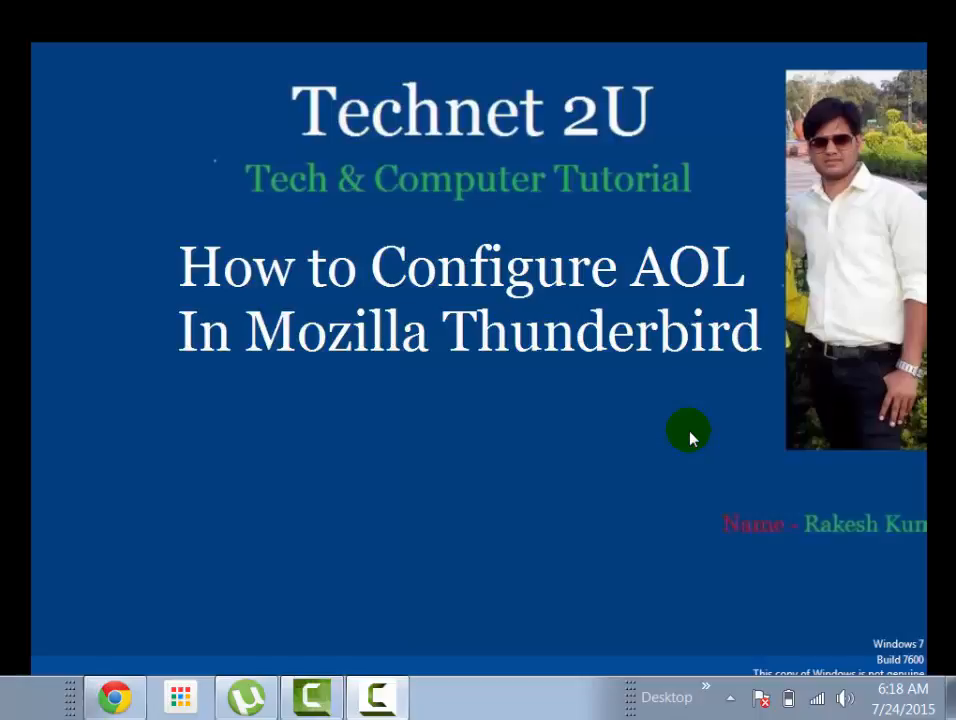
{"action": "mouse_move", "coordinate": [524, 404]}
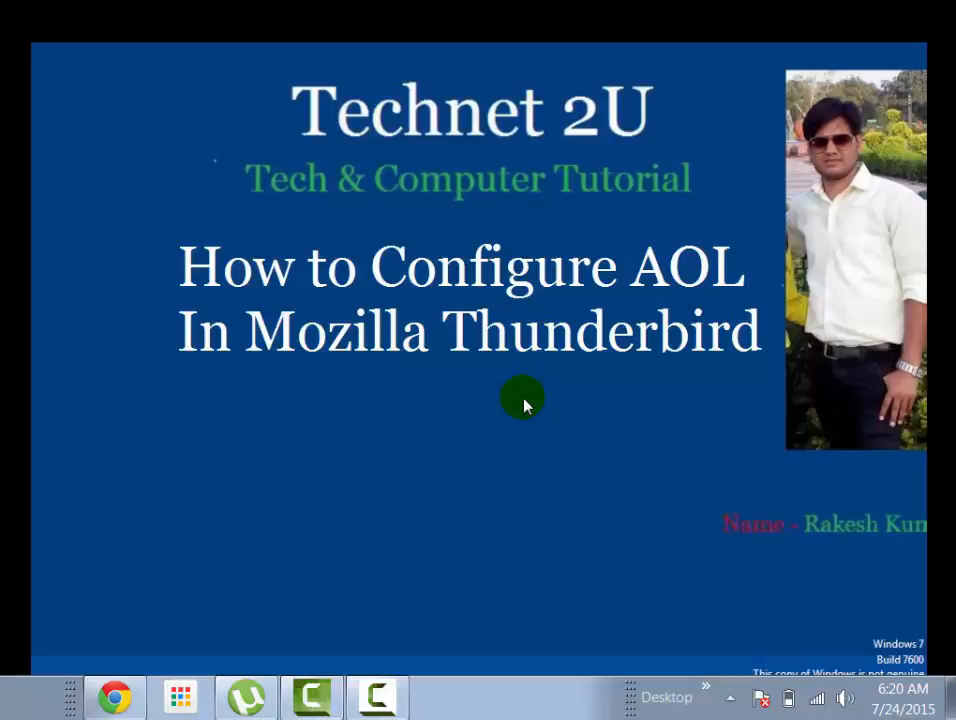
{"action": "mouse_move", "coordinate": [180, 608]}
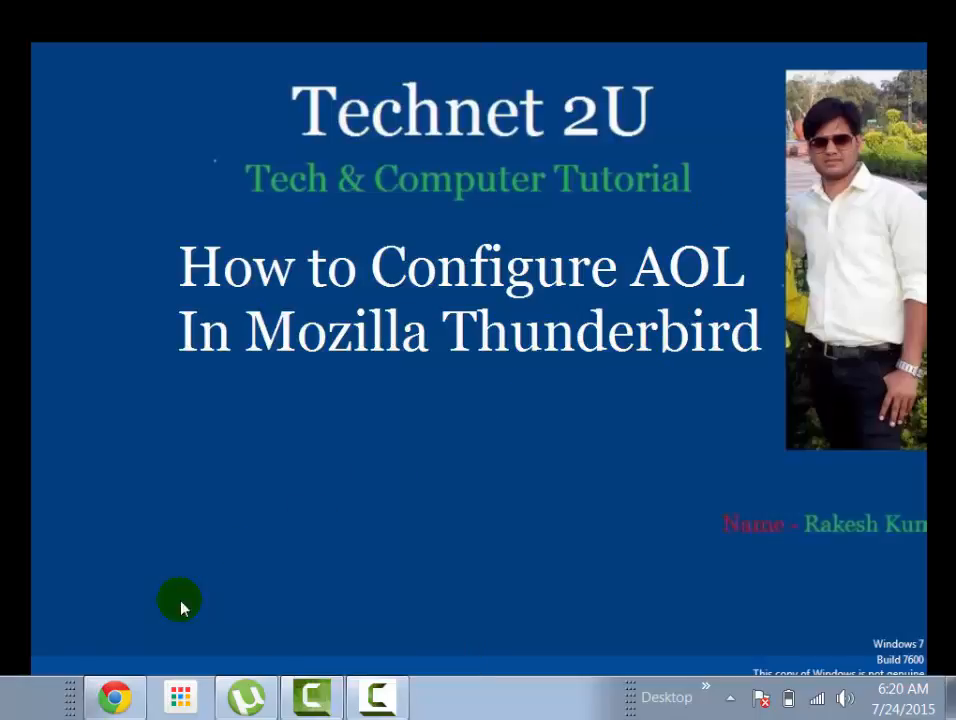
- Search the Start menu for 'thunderbird' and launch Mozilla Thunderbird
{"action": "left_click", "coordinate": [62, 696]}
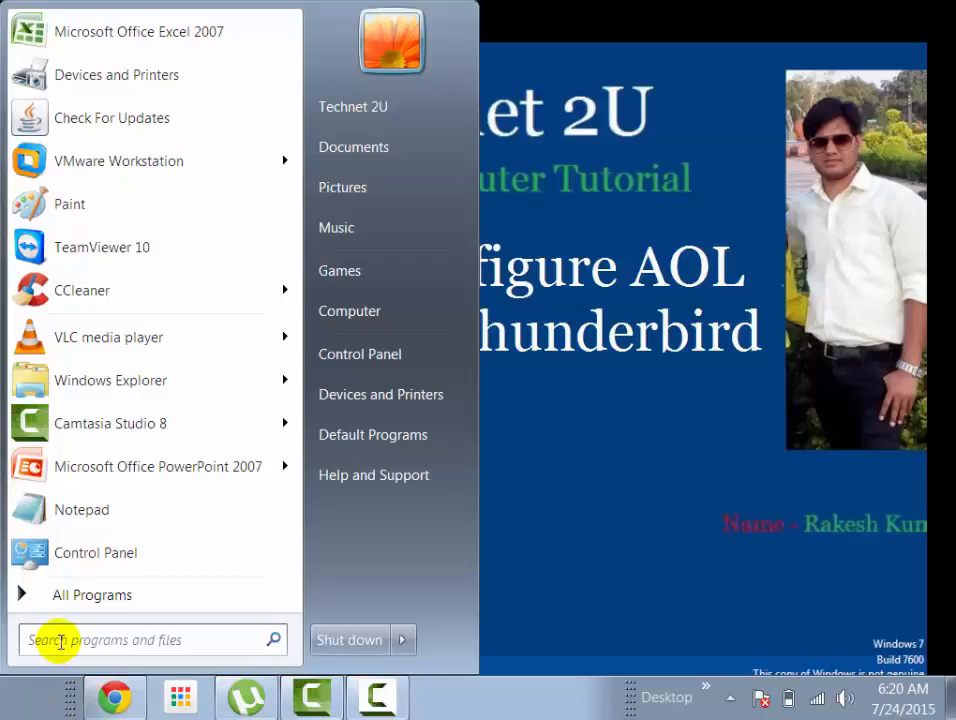
{"action": "type", "text": "thunderbird"}
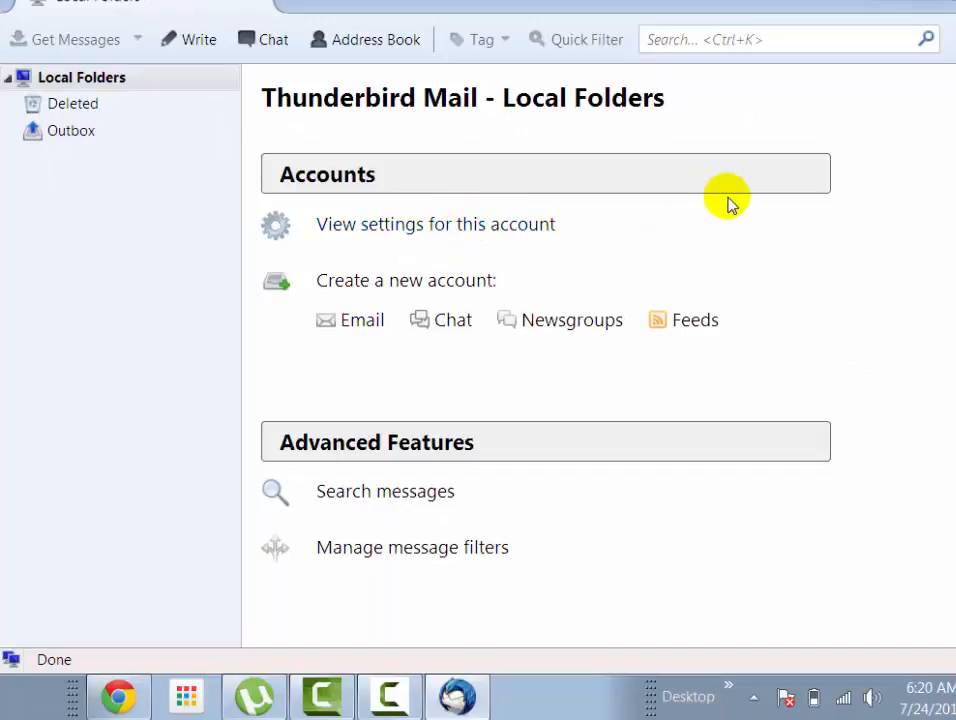
{"action": "mouse_move", "coordinate": [434, 244]}
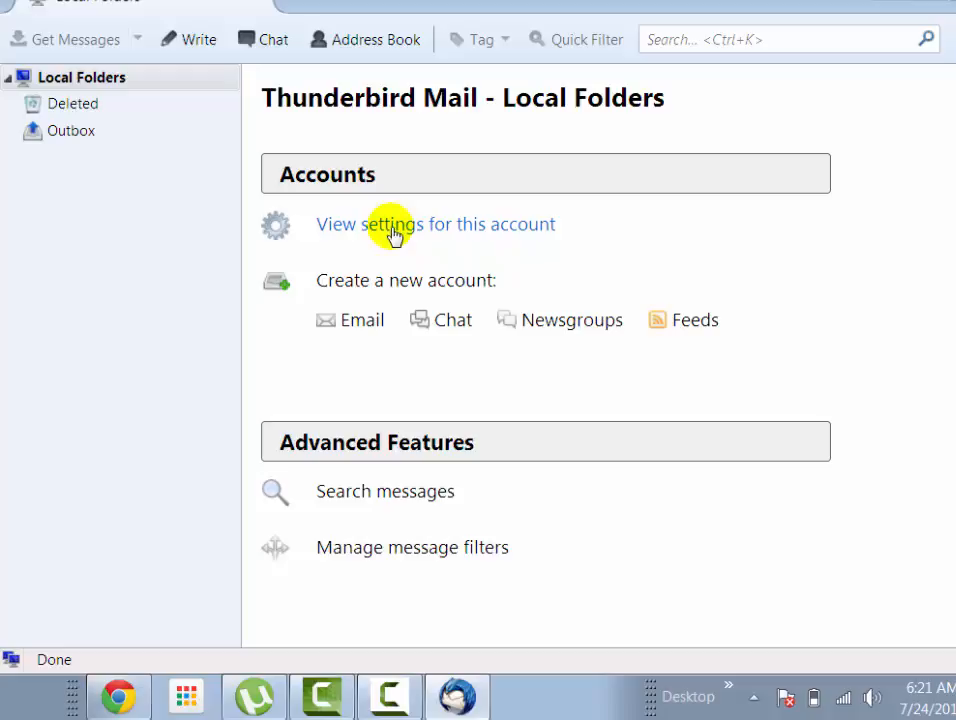
{"action": "mouse_move", "coordinate": [340, 302]}
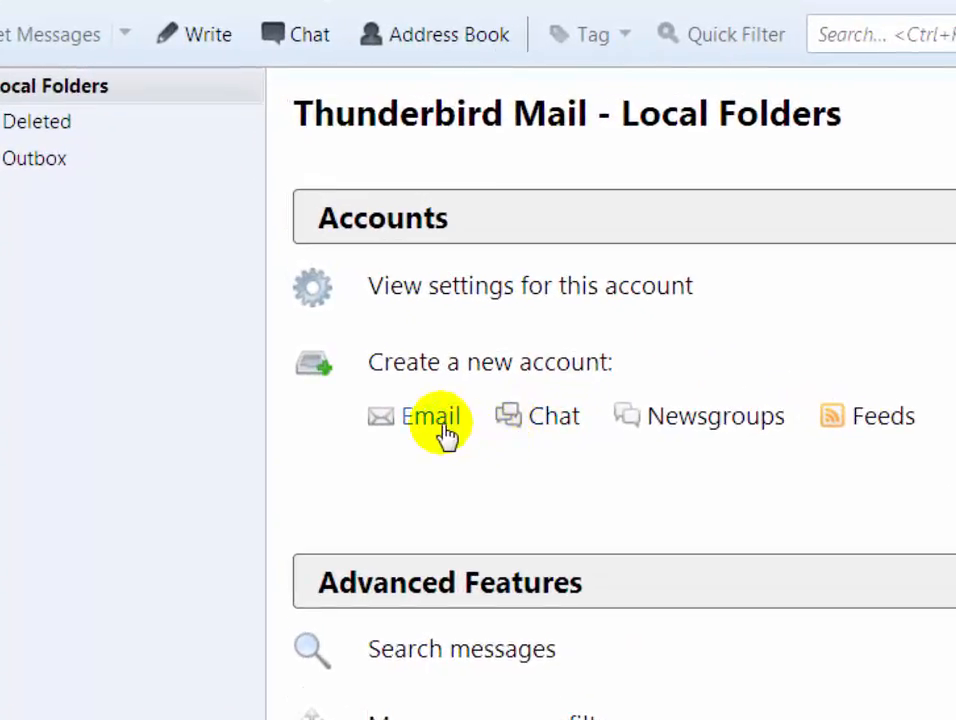
- Start a new Email account and choose to use an existing email address
{"action": "left_click", "coordinate": [432, 416]}
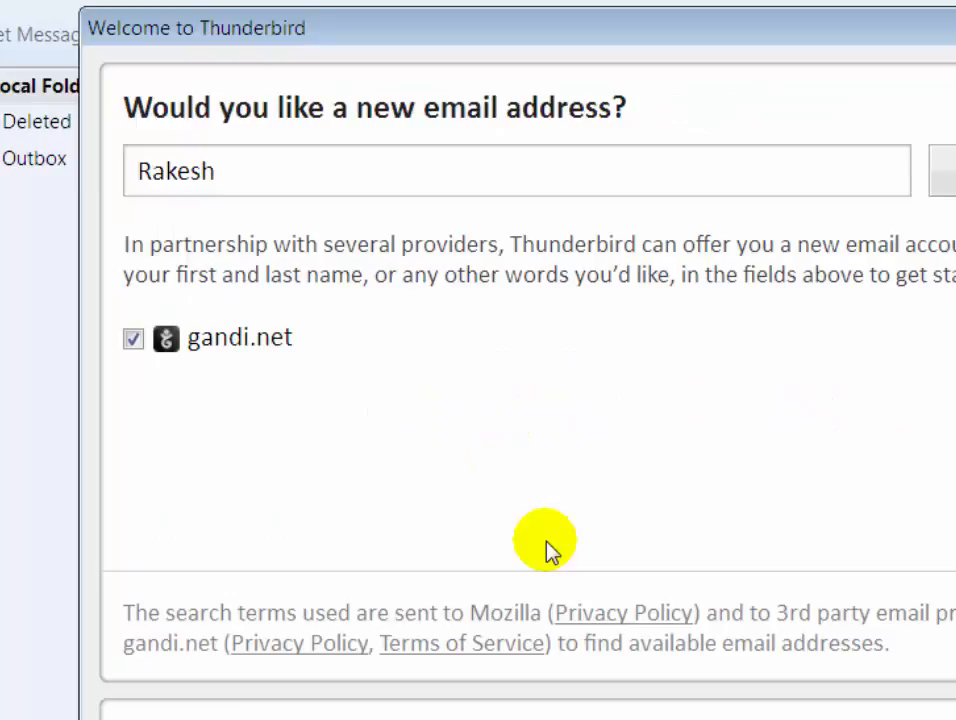
{"action": "scroll", "scroll_direction": "down", "scroll_amount": 3}
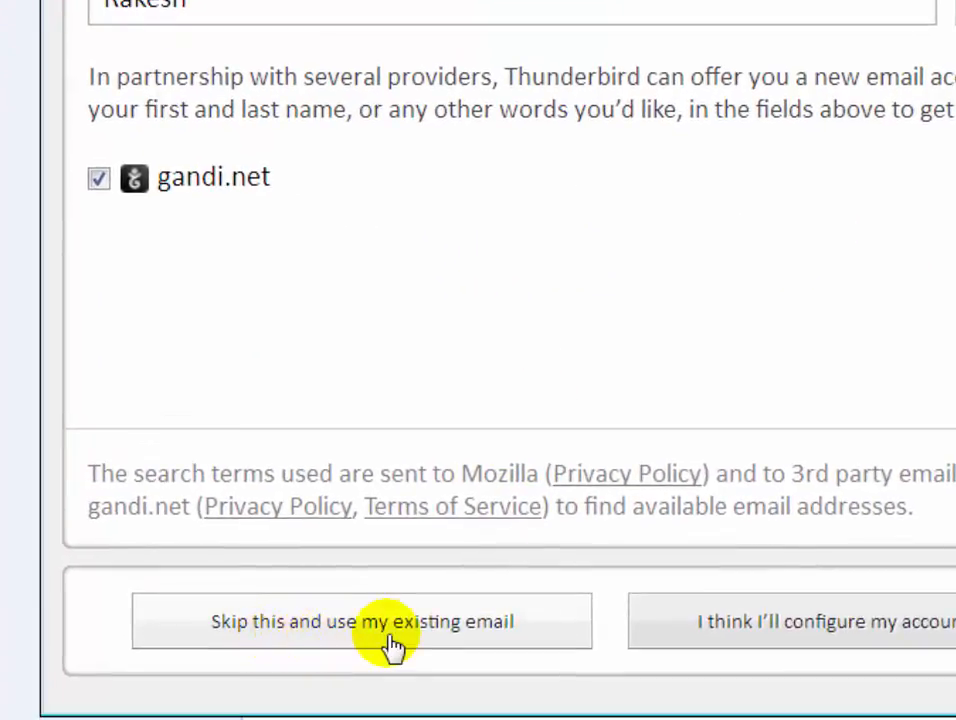
{"action": "scroll", "scroll_direction": "up", "scroll_amount": 3}
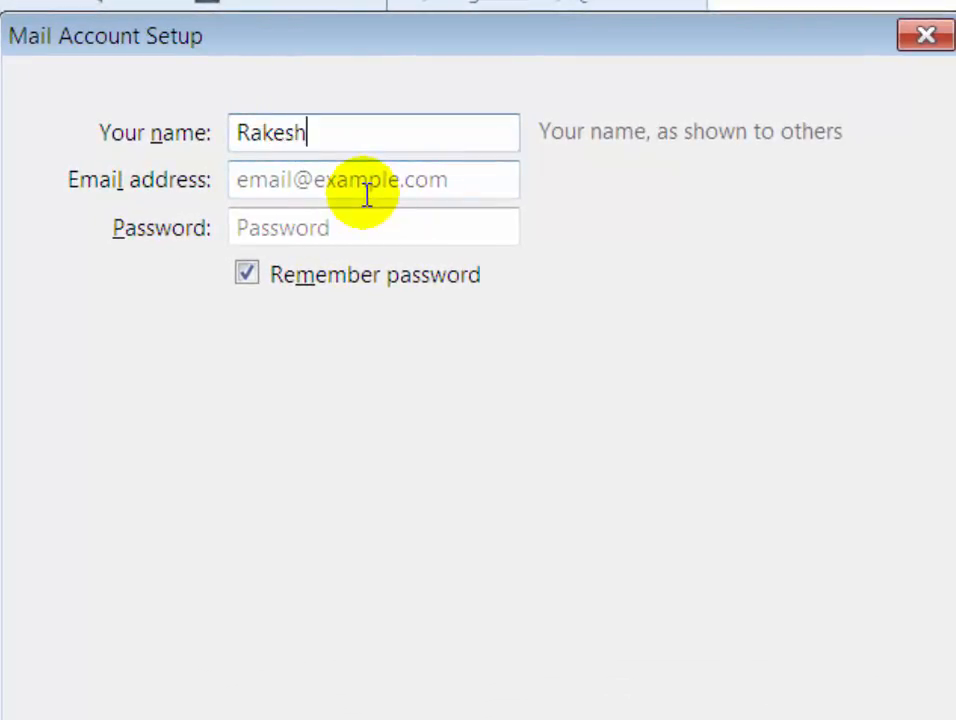
{"action": "type", "text": "R"}
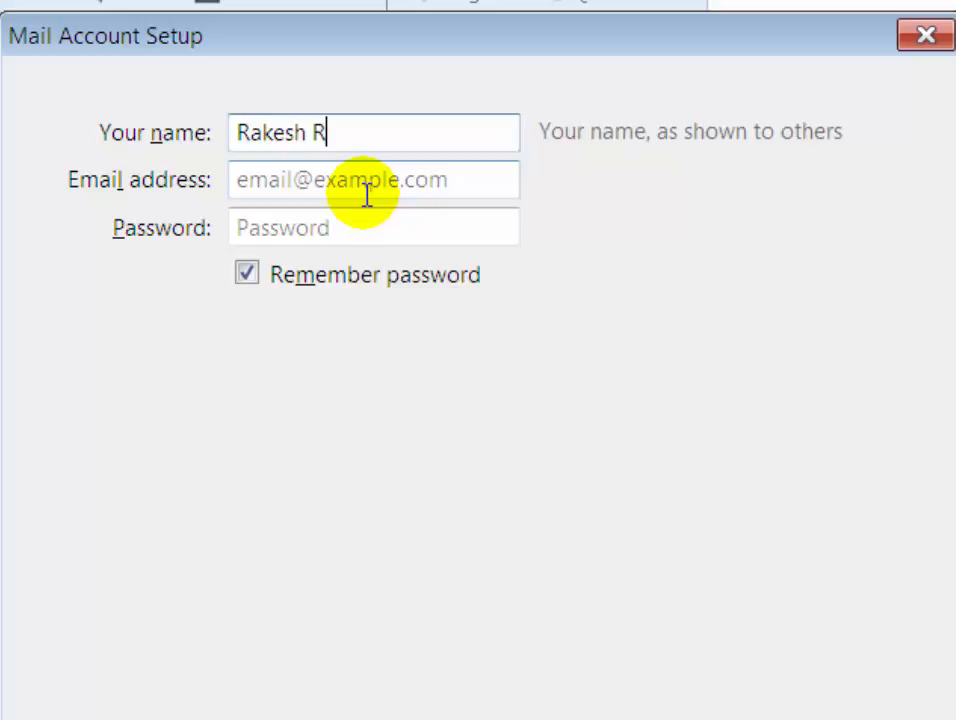
{"action": "type", "text": "Kumar"}
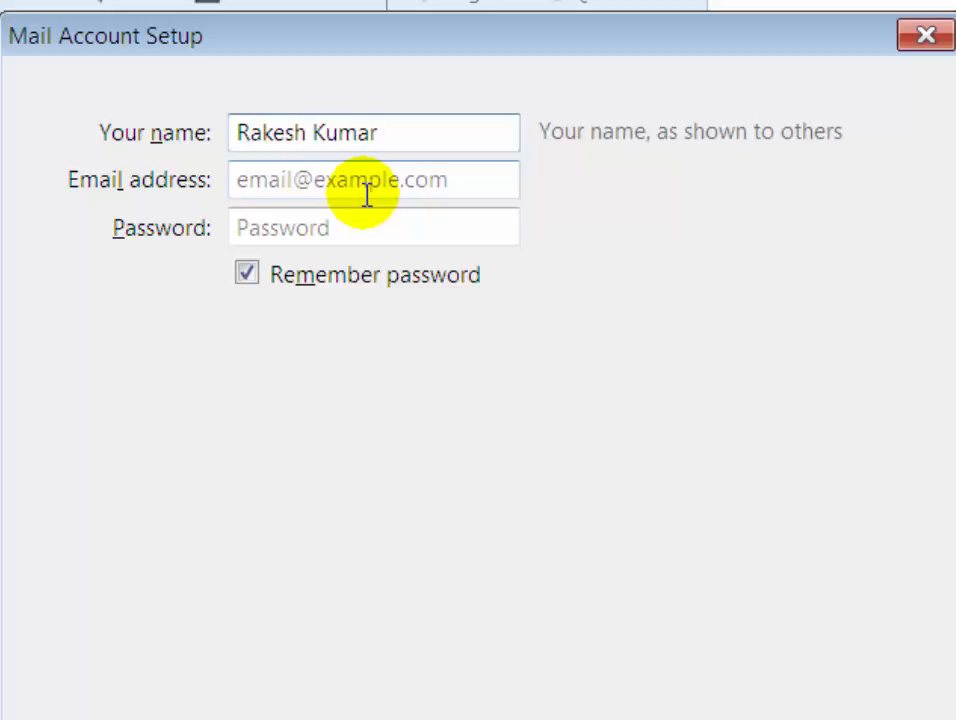
{"action": "left_click", "coordinate": [372, 180]}
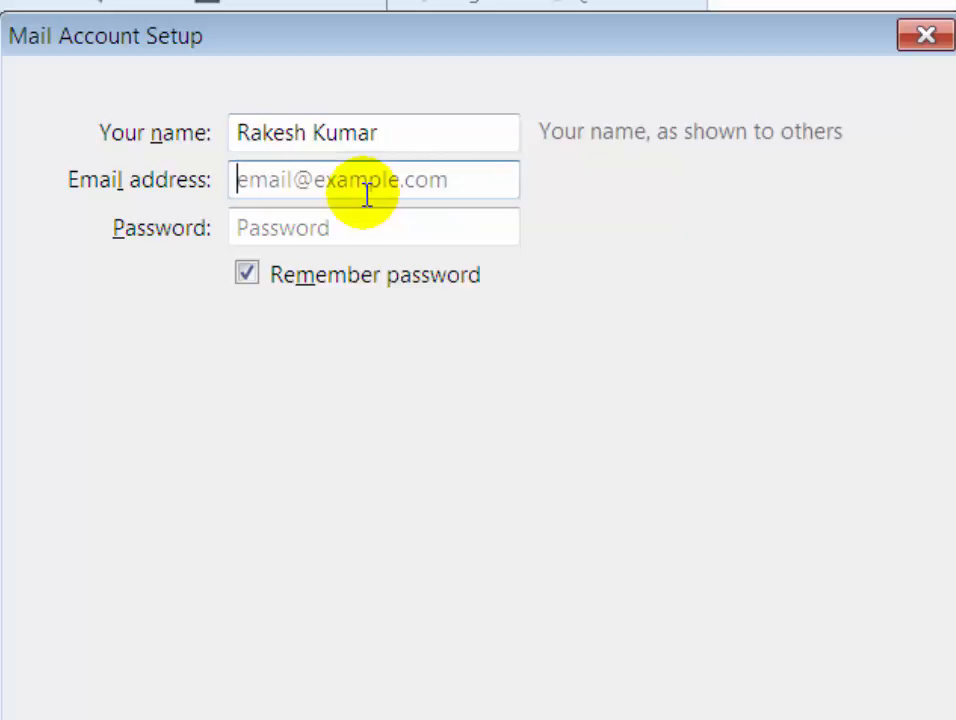
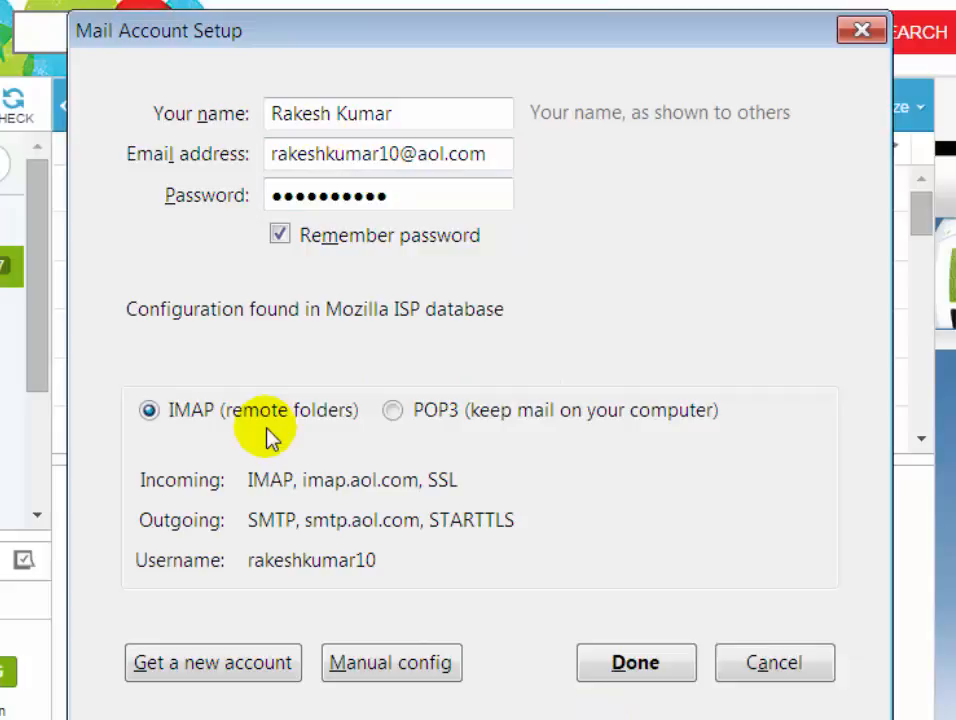
{"action": "mouse_move", "coordinate": [340, 430]}
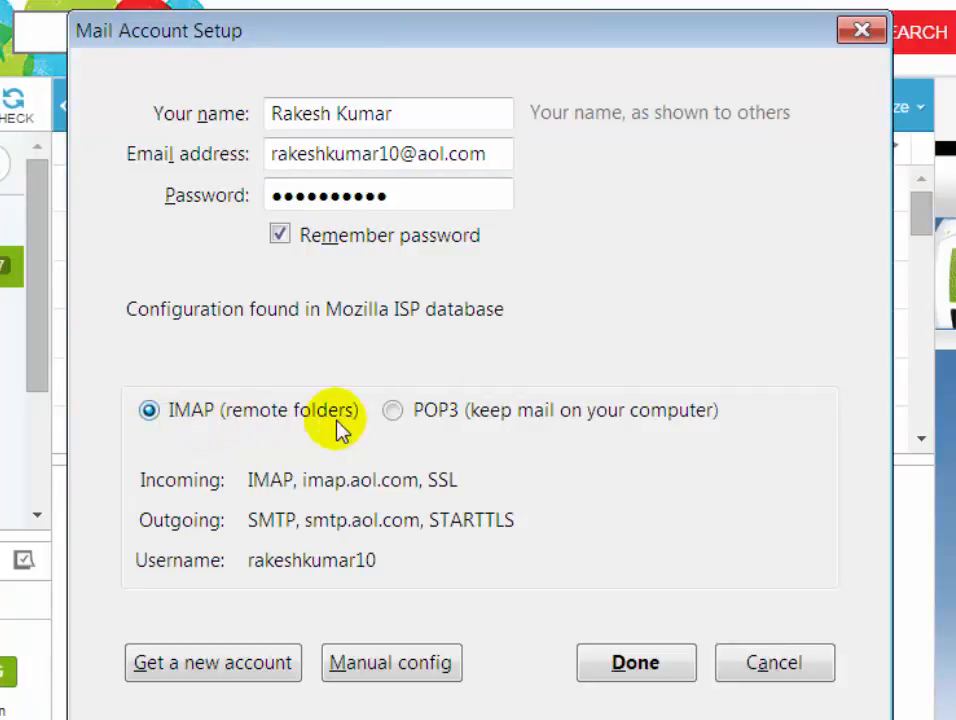
{"action": "mouse_move", "coordinate": [444, 436]}
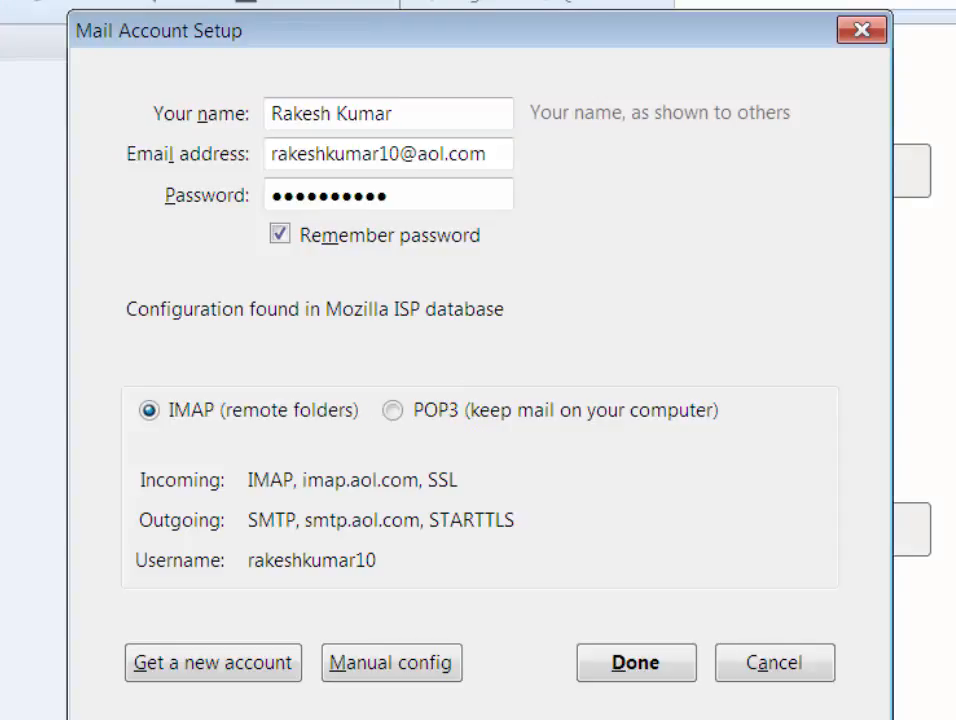
- In AOL webmail, show the IMAP and POP setup instructions under Mail Settings
{"action": "left_click", "coordinate": [636, 662]}
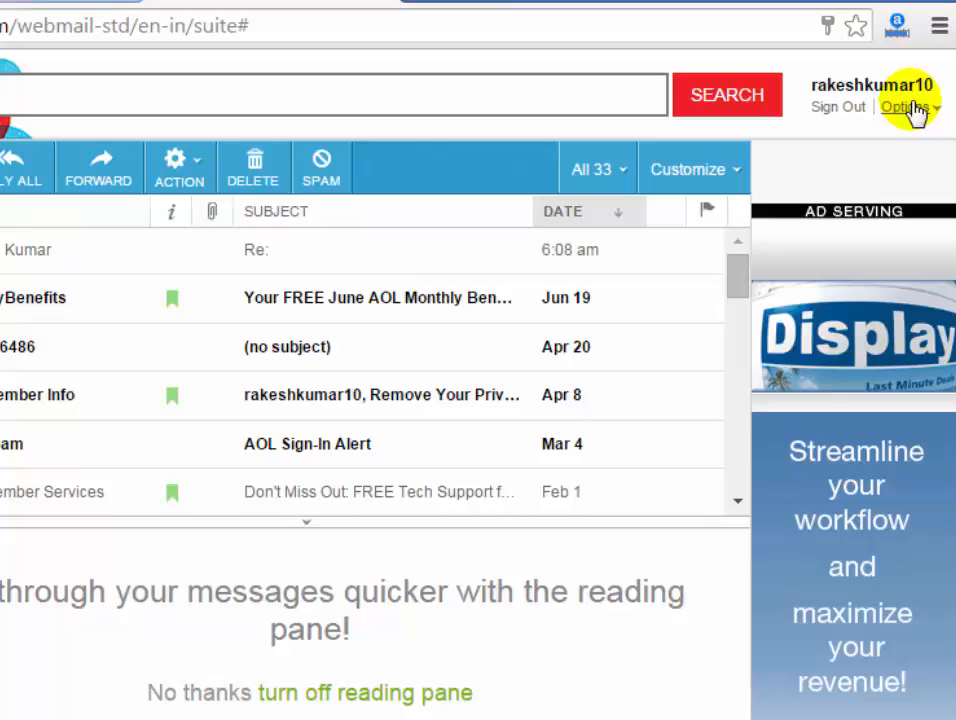
{"action": "left_click", "coordinate": [904, 108]}
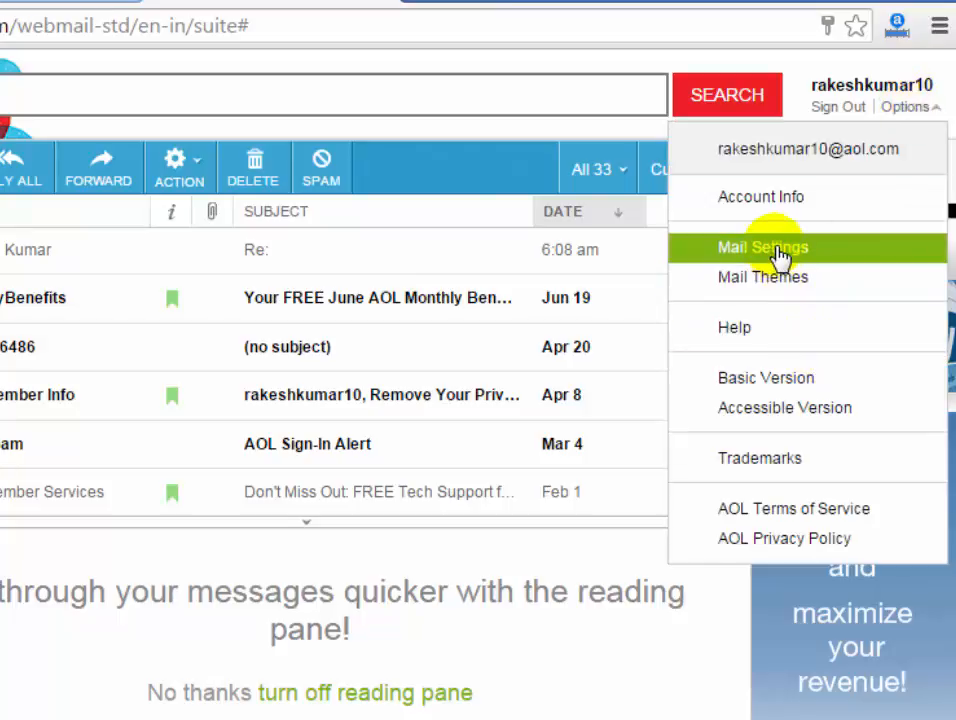
{"action": "left_click", "coordinate": [762, 248]}
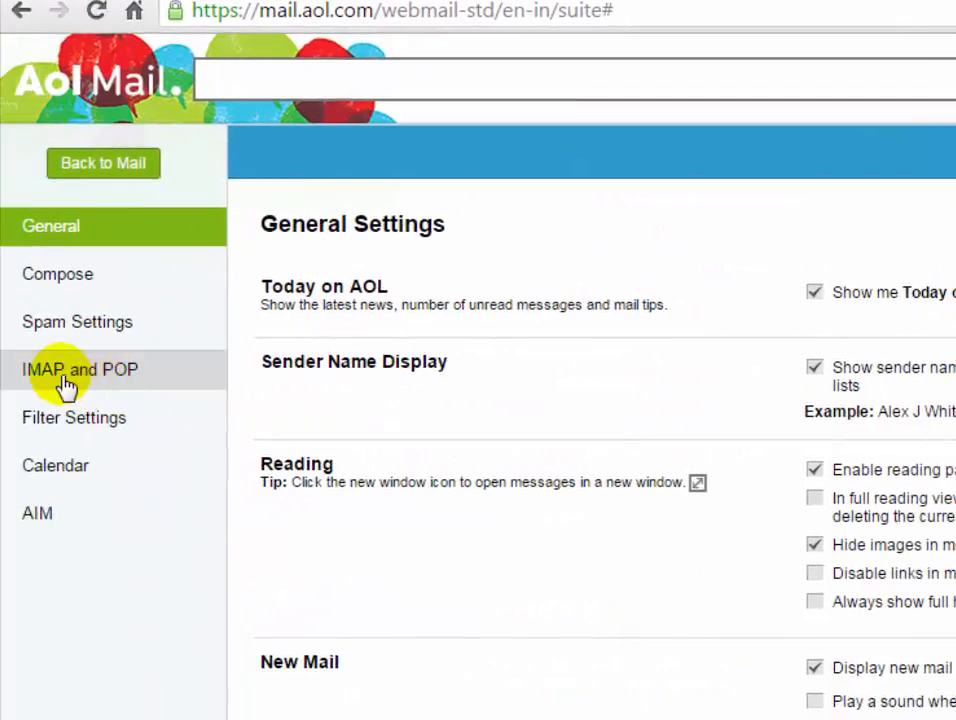
{"action": "left_click", "coordinate": [80, 368]}
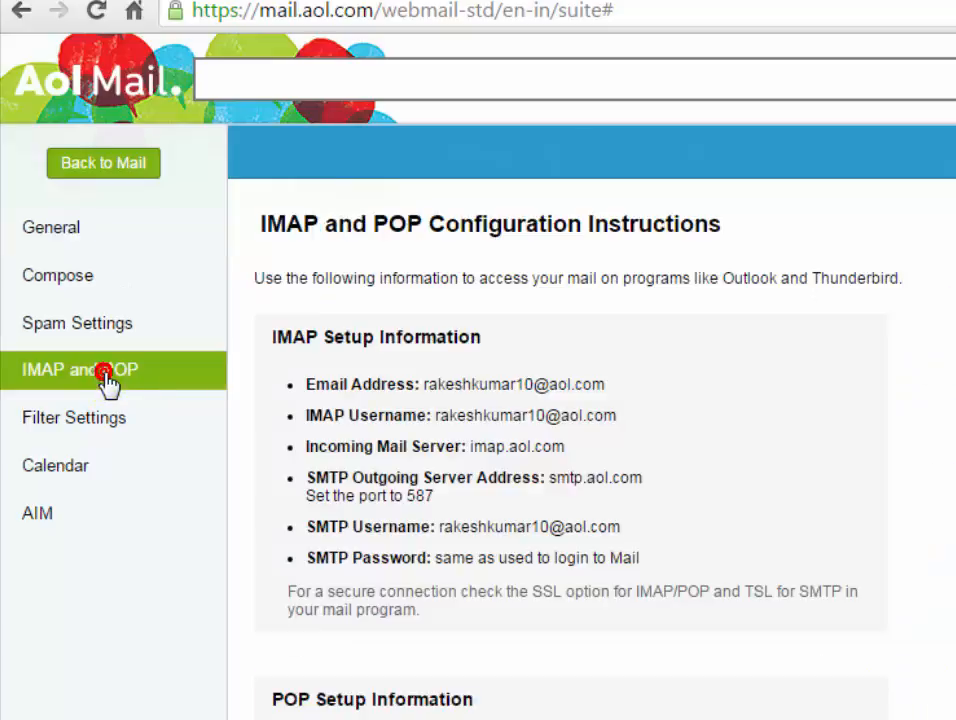
{"action": "mouse_move", "coordinate": [516, 210]}
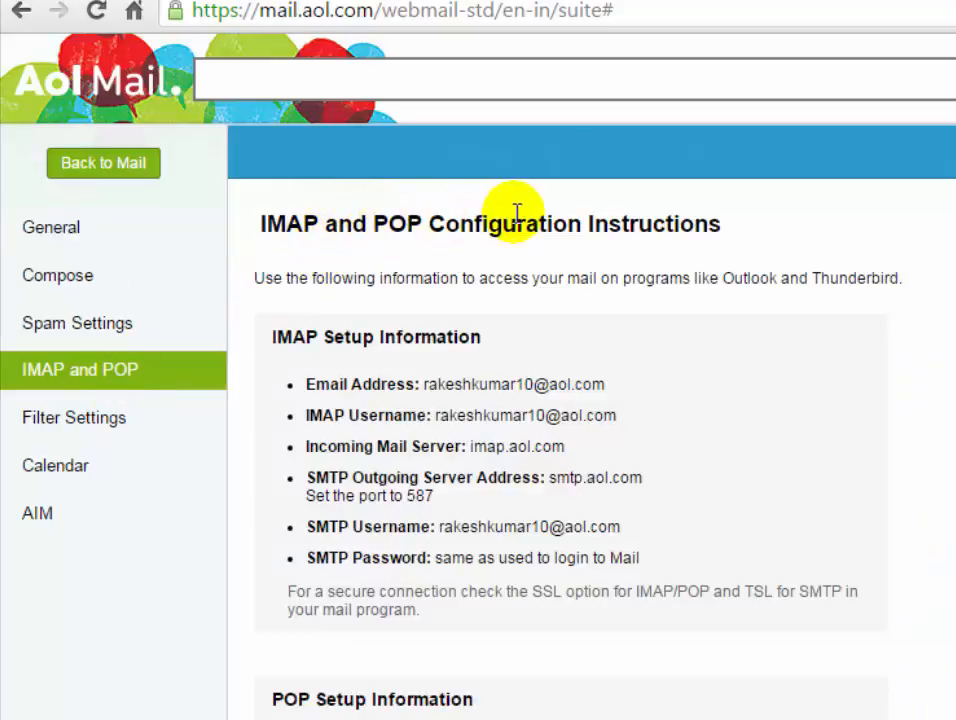
{"action": "mouse_move", "coordinate": [692, 222]}
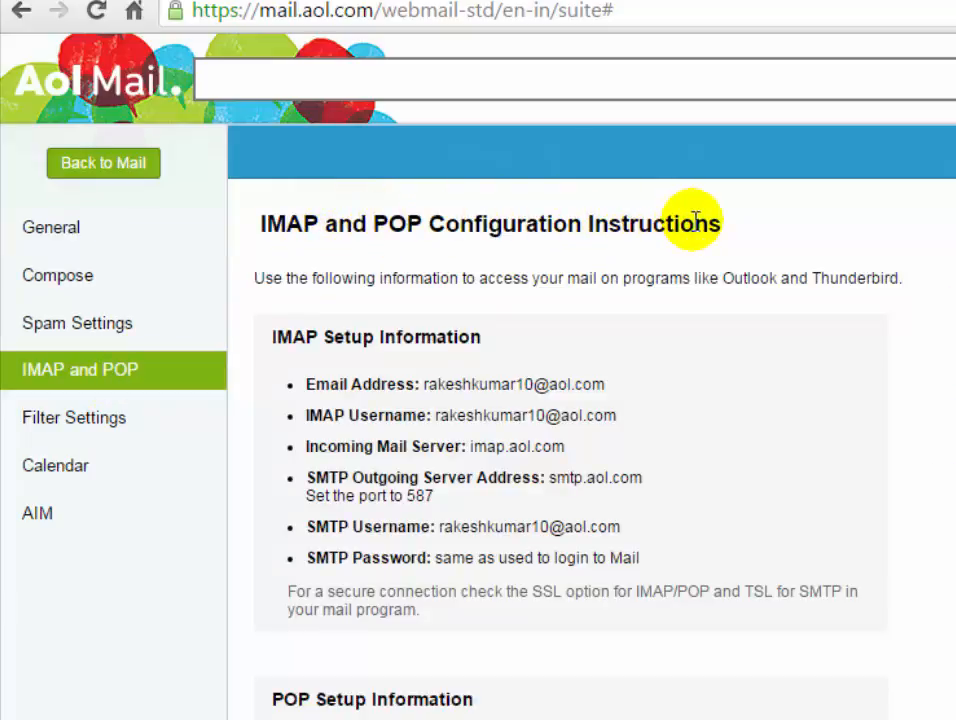
{"action": "mouse_move", "coordinate": [350, 410]}
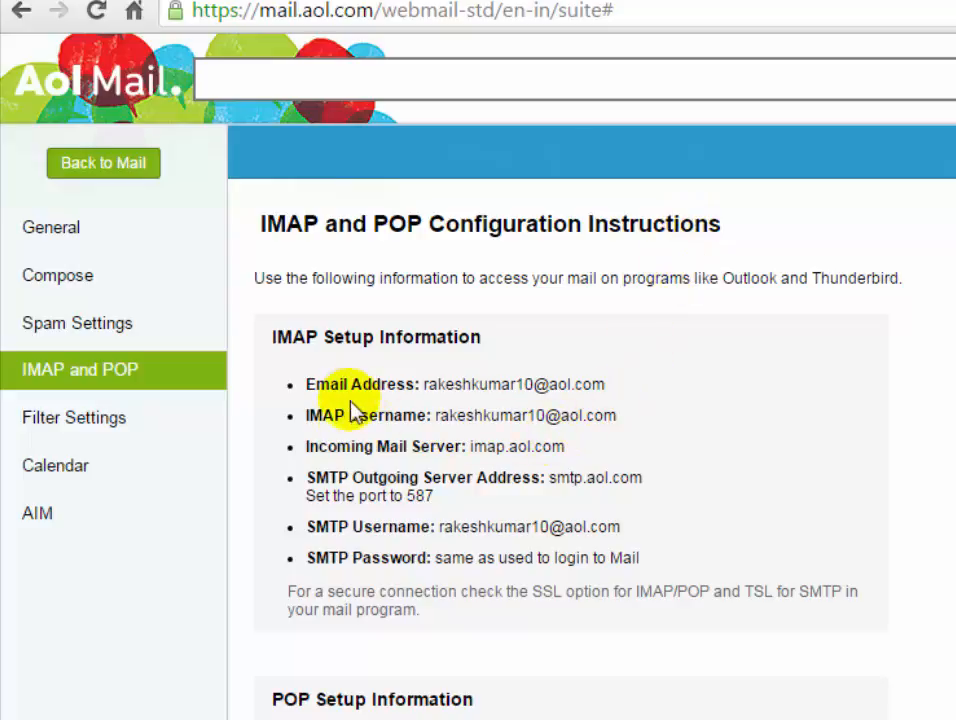
{"action": "mouse_move", "coordinate": [510, 446]}
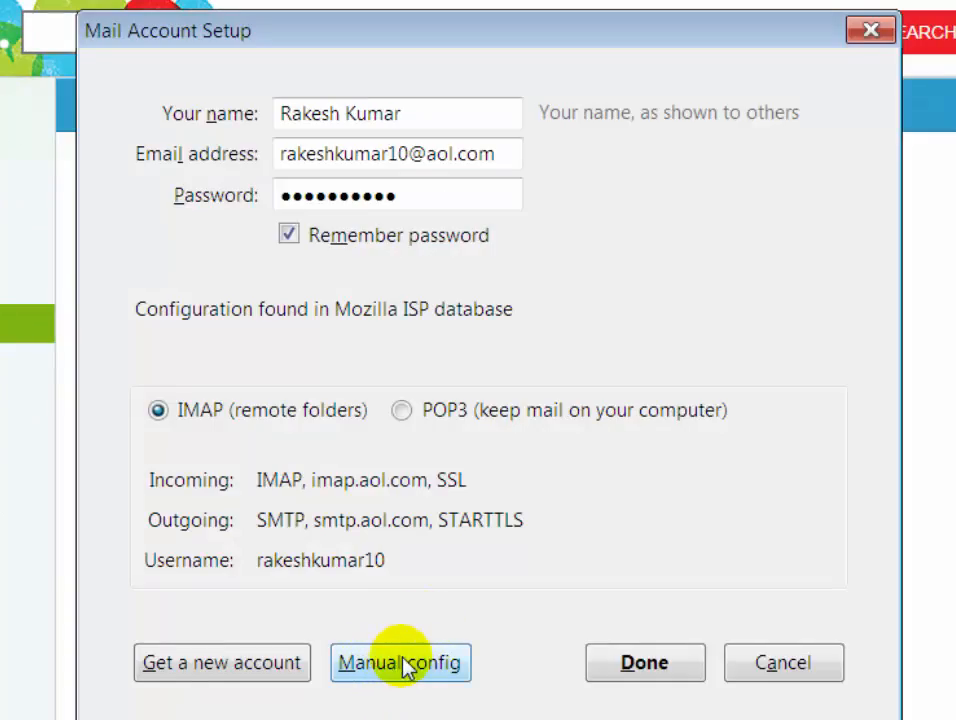
- Review the manual imap.aol.com / smtp.aol.com settings and confirm with Done
{"action": "left_click", "coordinate": [400, 662]}
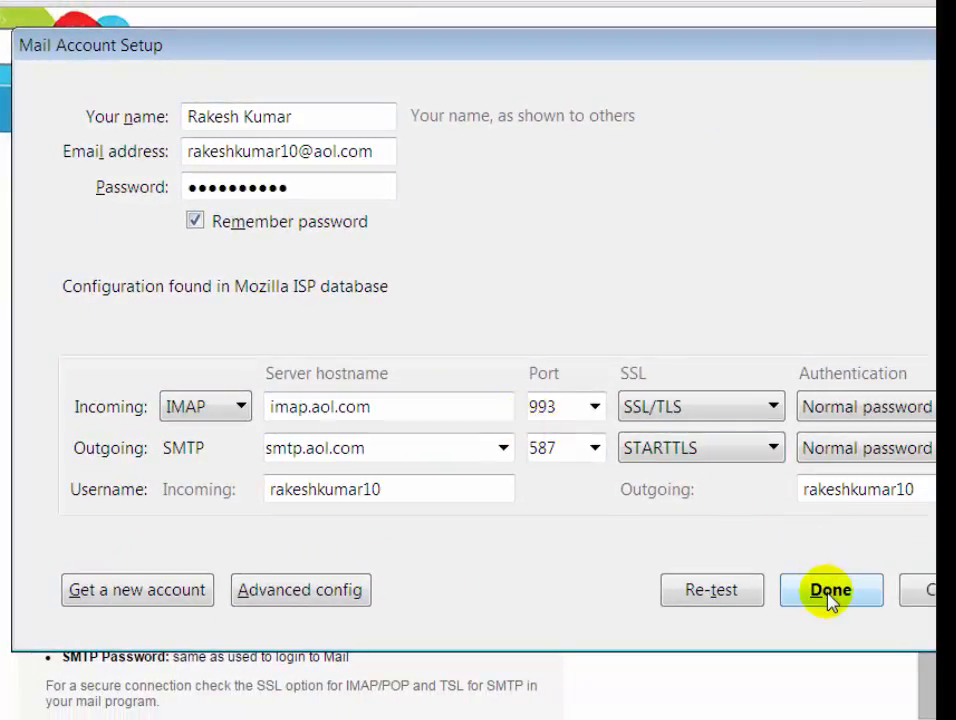
{"action": "left_click", "coordinate": [830, 588]}
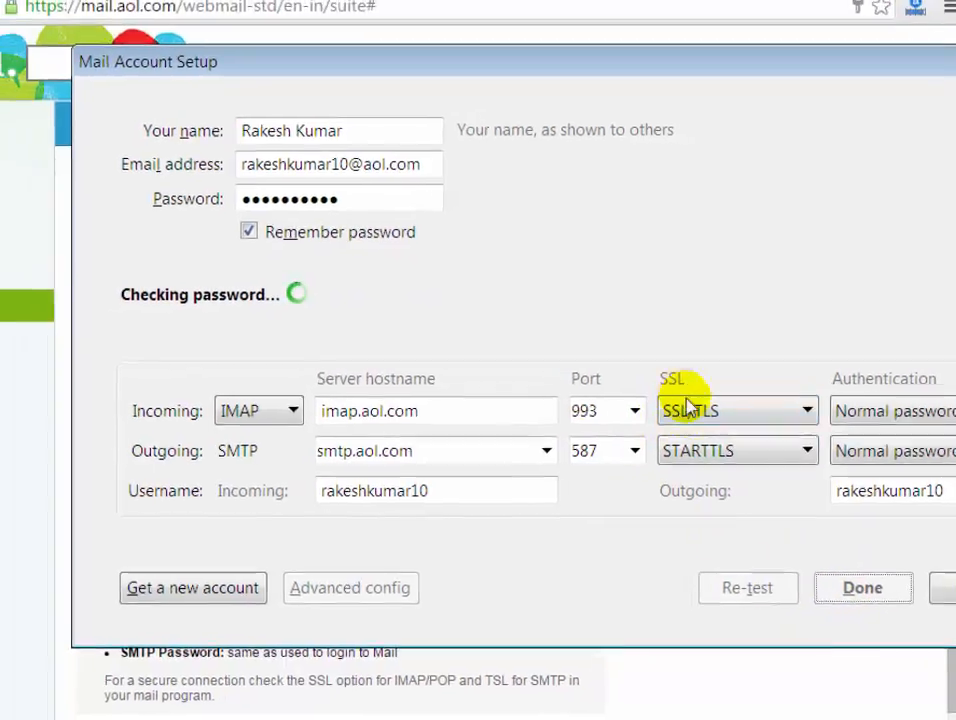
{"action": "left_click", "coordinate": [862, 588]}
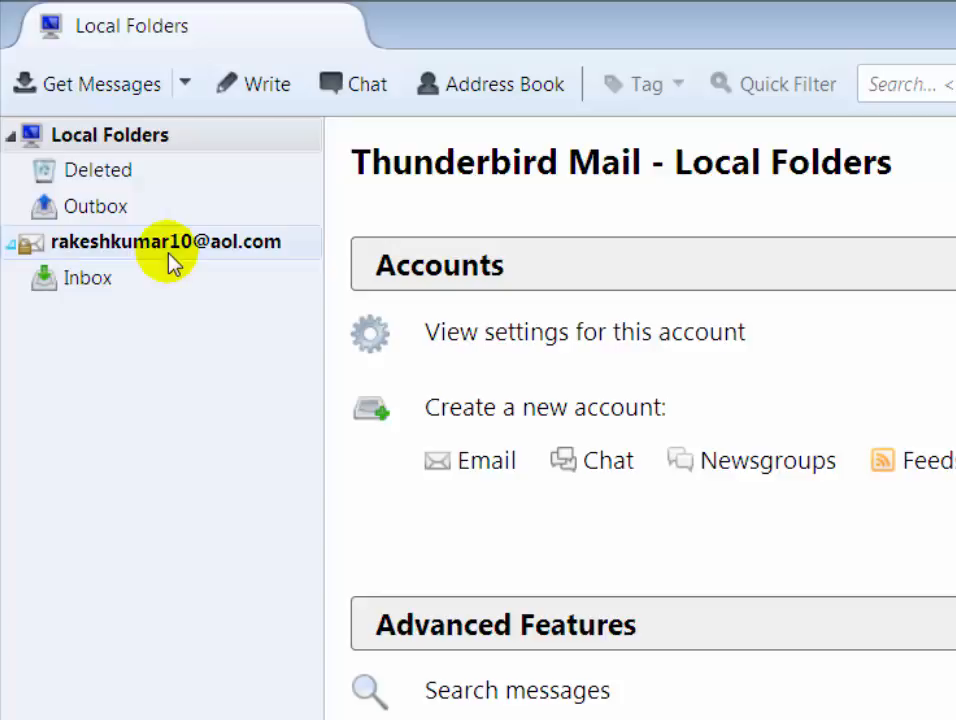
- Expand the AOL account in the folder pane and load its Inbox with 27 messages
{"action": "left_click", "coordinate": [164, 242]}
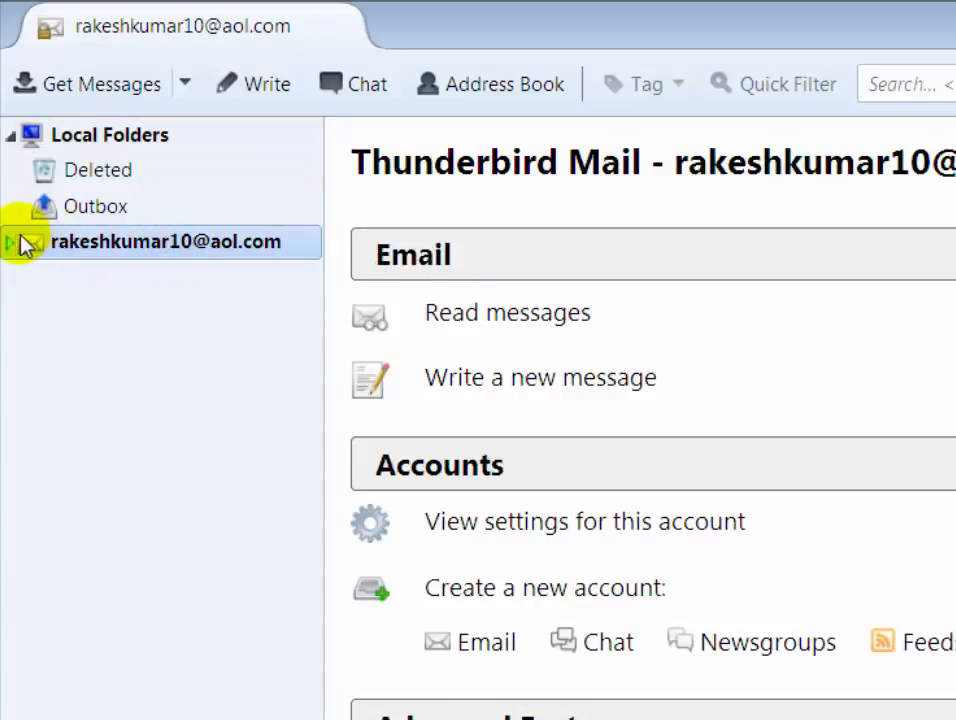
{"action": "left_click", "coordinate": [12, 240]}
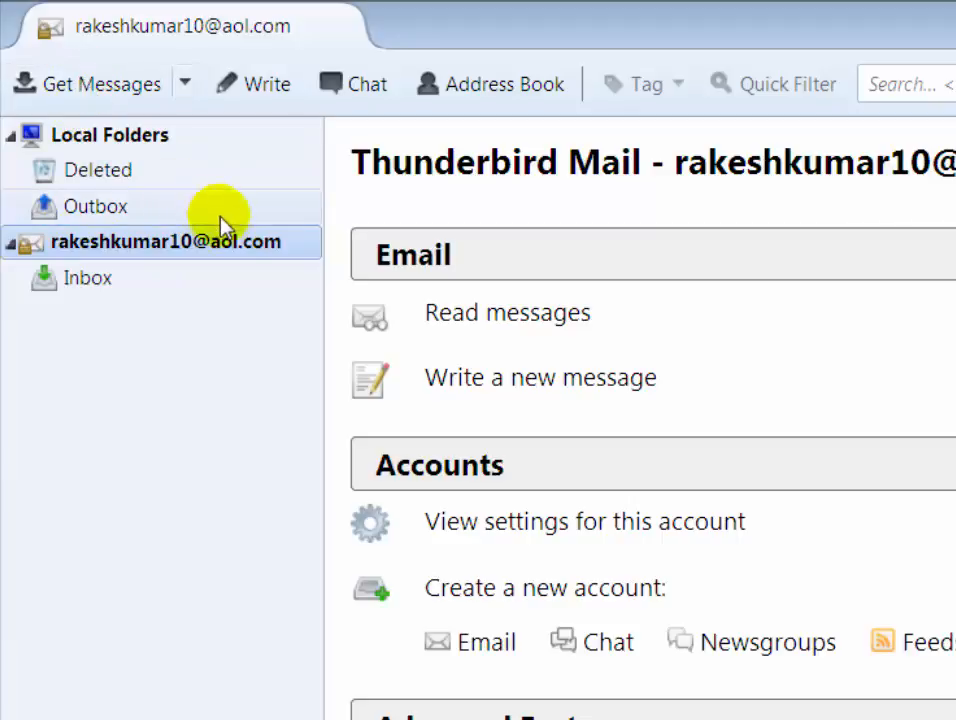
{"action": "left_click", "coordinate": [86, 276]}
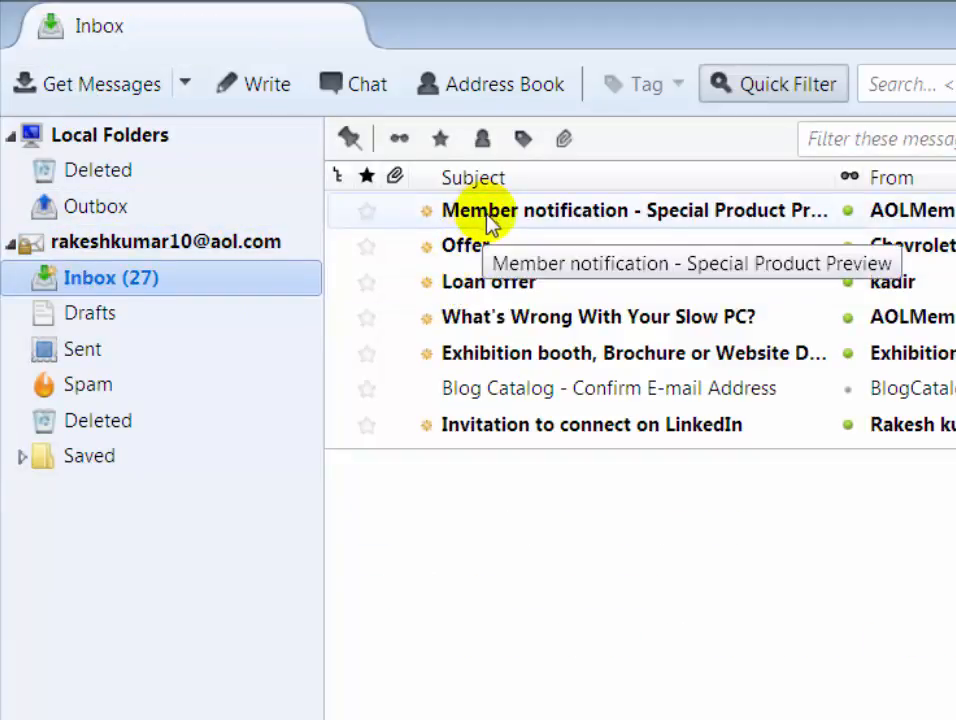
{"action": "mouse_move", "coordinate": [196, 336]}
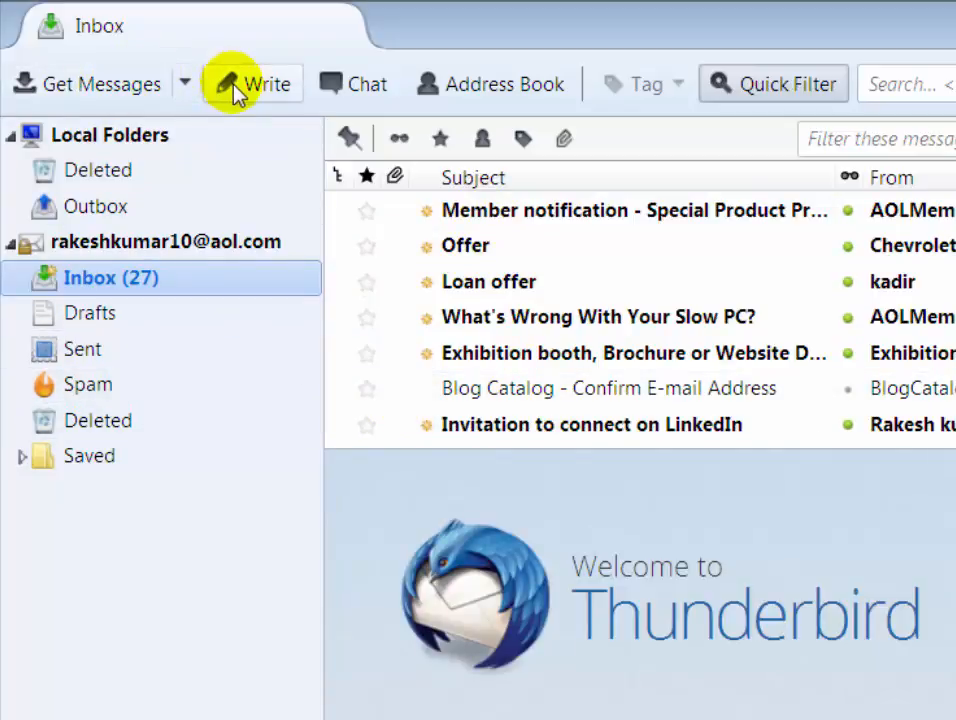
{"action": "left_click", "coordinate": [256, 84]}
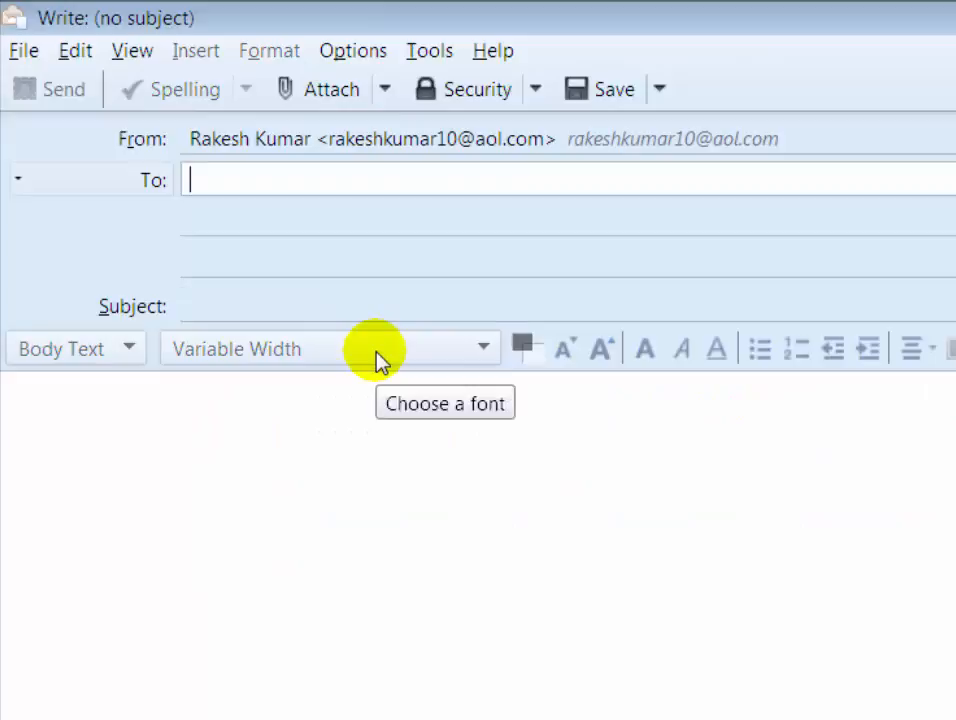
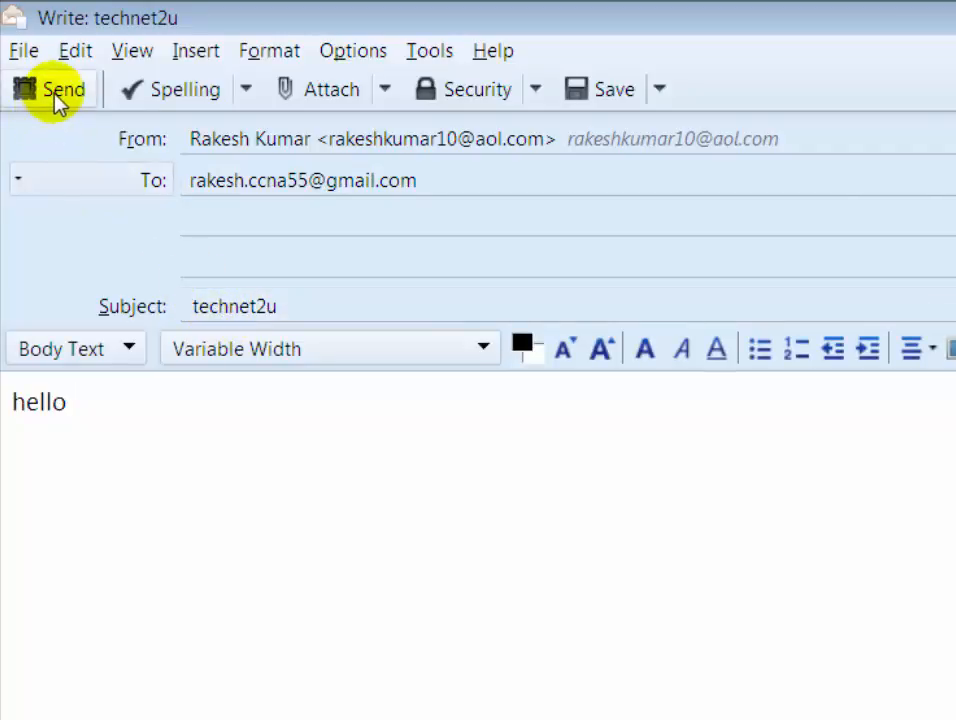
{"action": "left_click", "coordinate": [52, 88]}
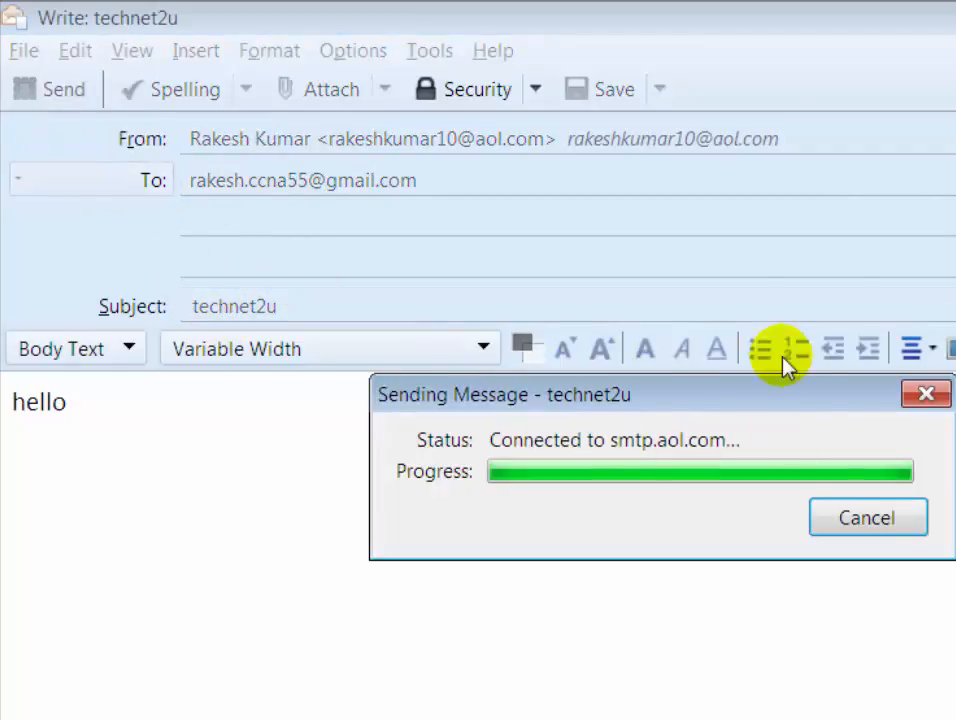